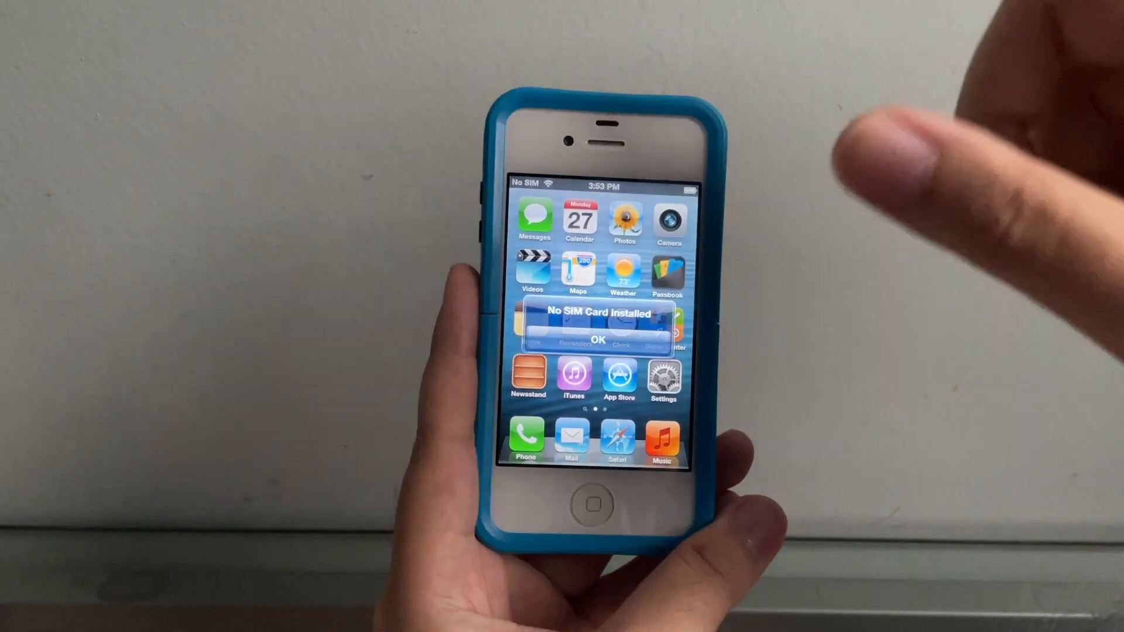
- Dismiss the 'No SIM Card Installed' alert with OK to reveal the home screen
click(597, 340)
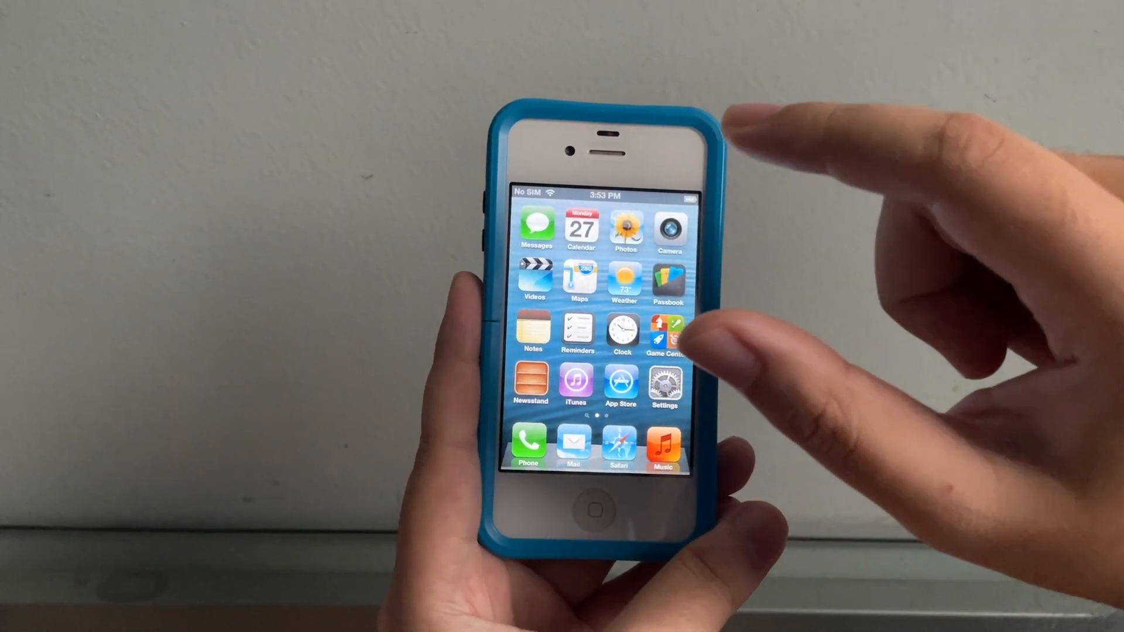